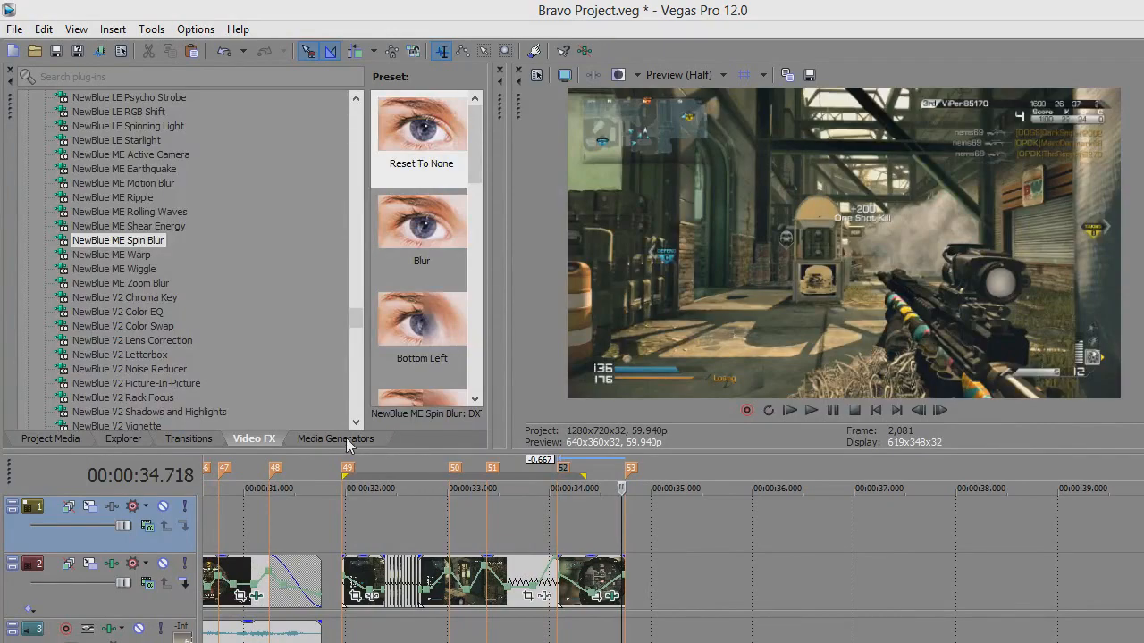
{"action": "mouse_move", "coordinate": [622, 532]}
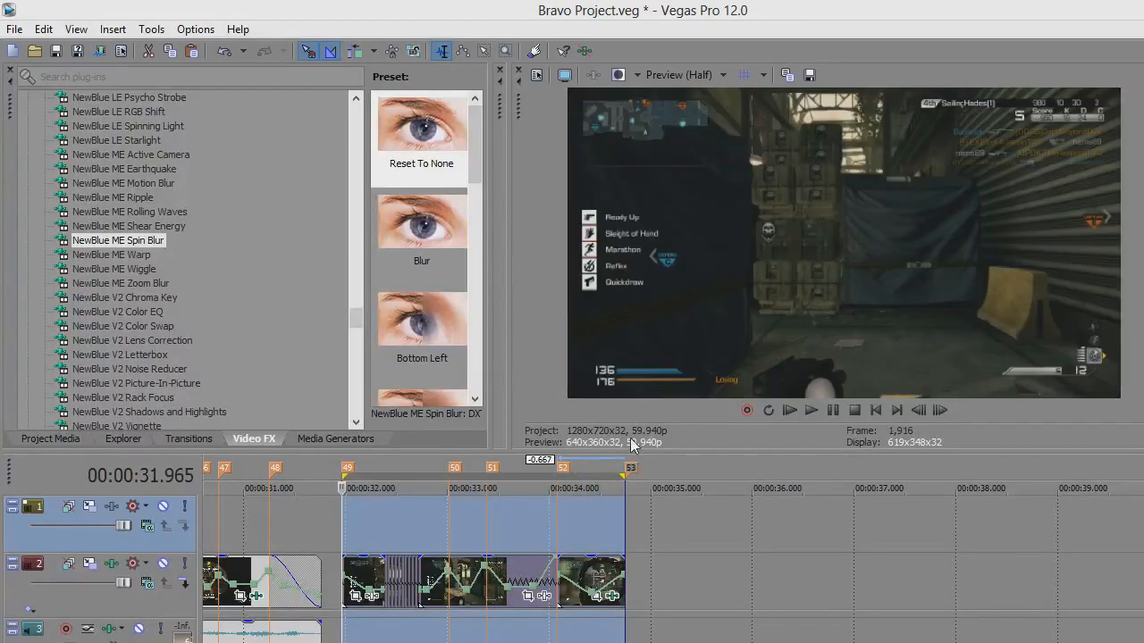
- Play back the looped final stretch of the clip to preview the spin blur
{"action": "left_click", "coordinate": [811, 410]}
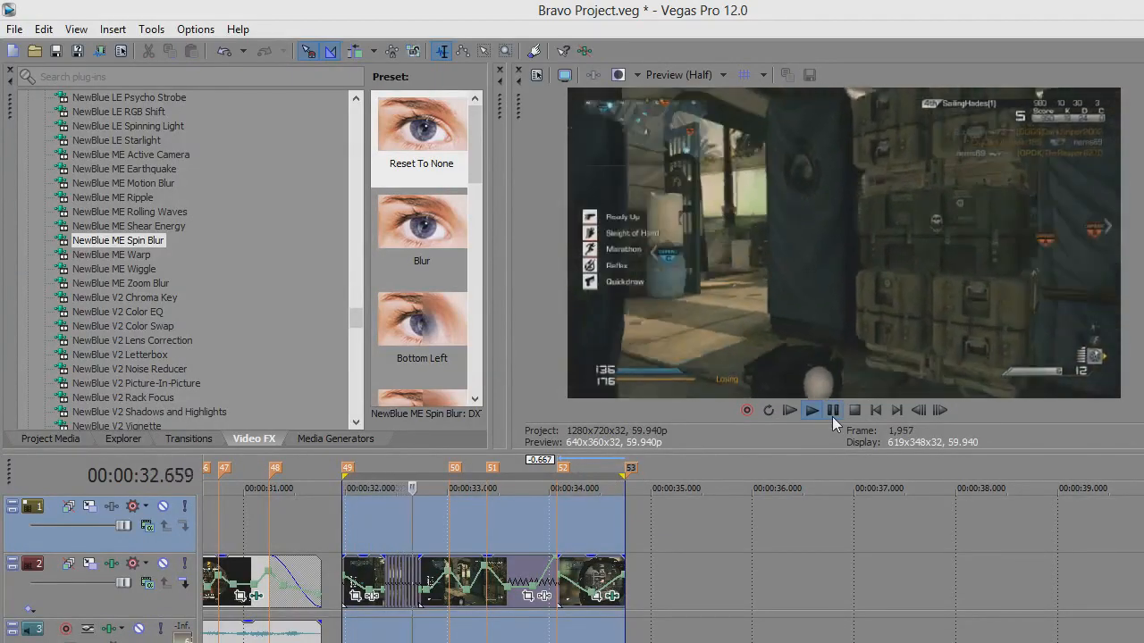
{"action": "left_click", "coordinate": [811, 410]}
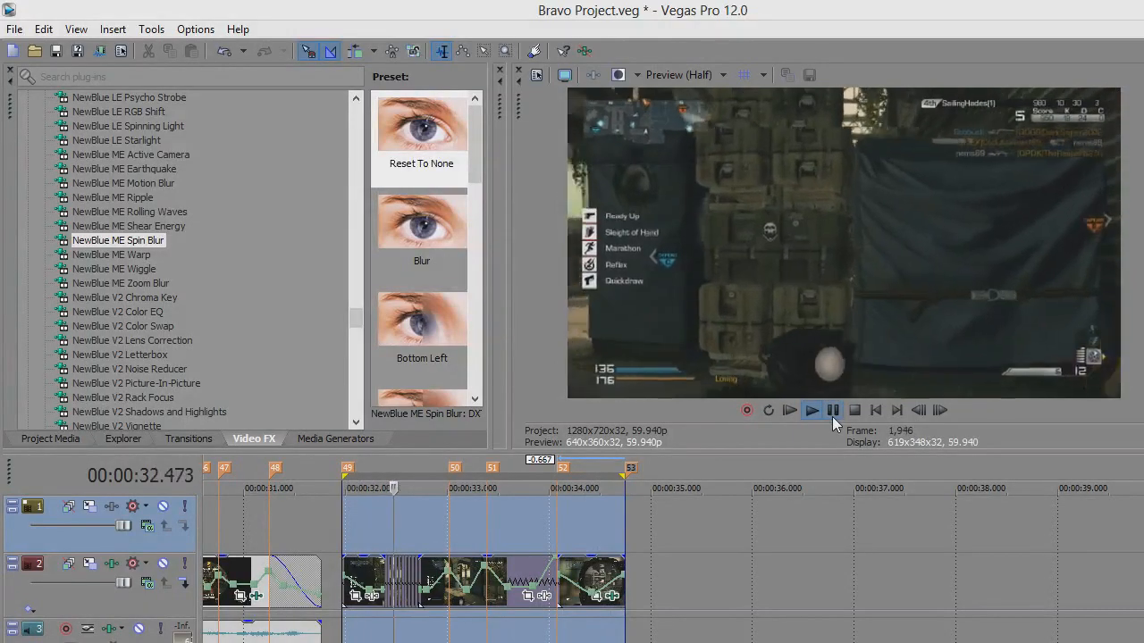
{"action": "left_click", "coordinate": [812, 410]}
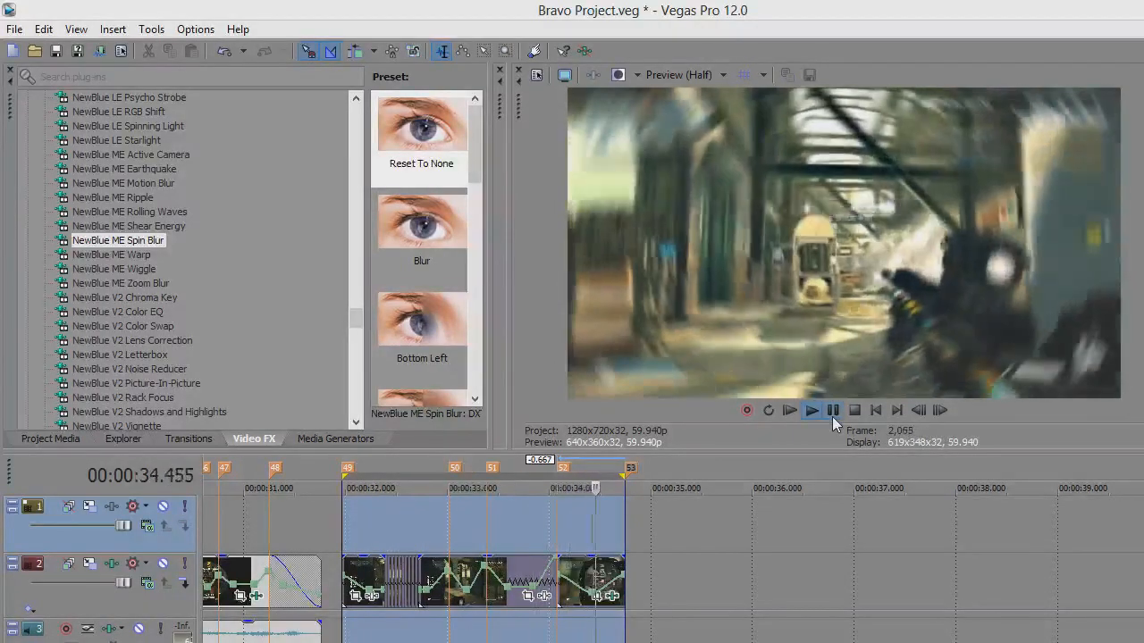
{"action": "left_click", "coordinate": [811, 410]}
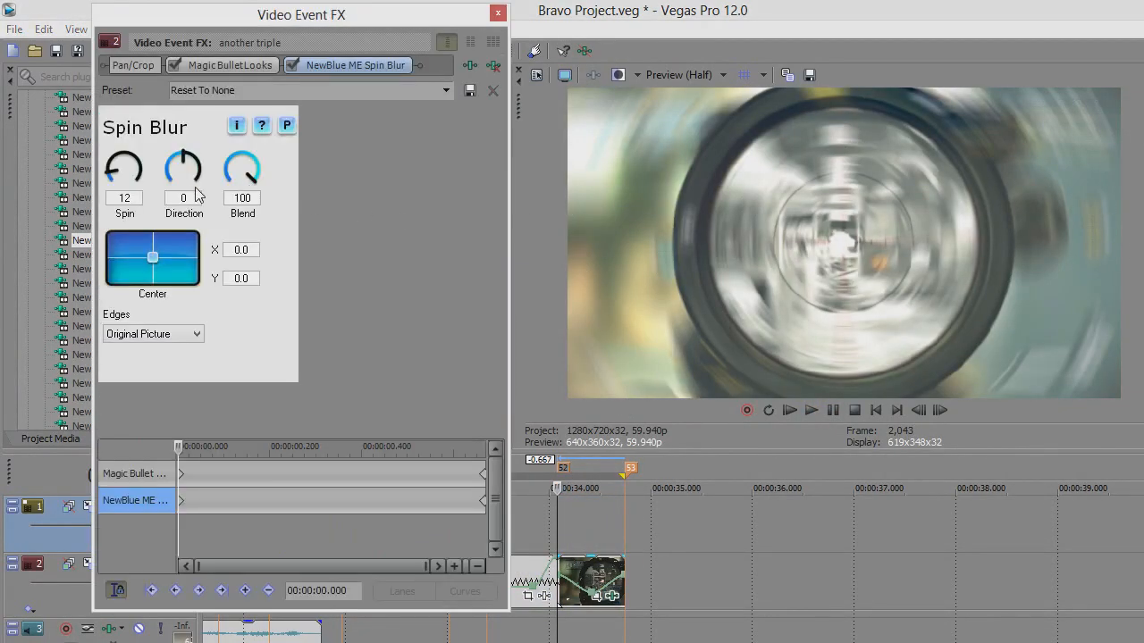
{"action": "left_click_drag", "start_coordinate": [125, 168], "coordinate": [116, 174]}
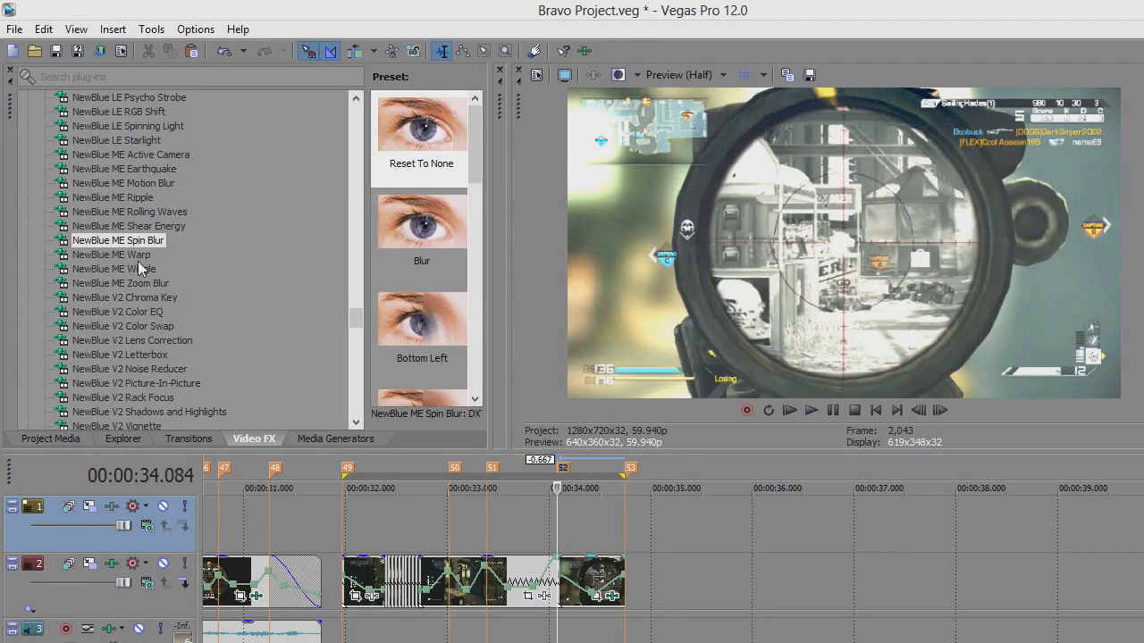
{"action": "mouse_move", "coordinate": [94, 157]}
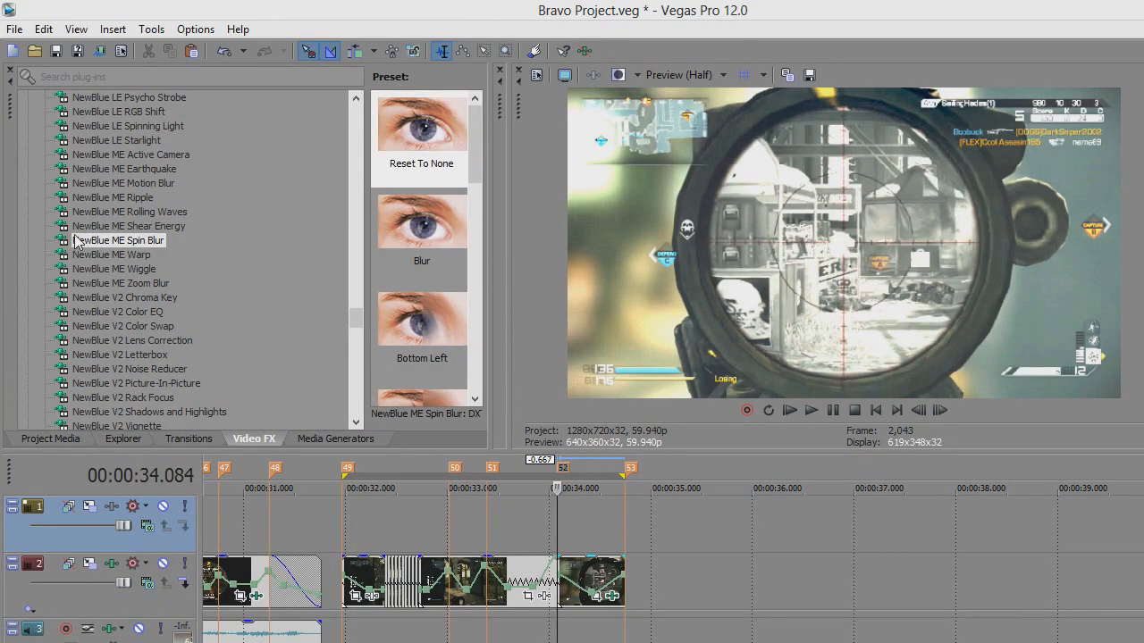
{"action": "mouse_move", "coordinate": [103, 249]}
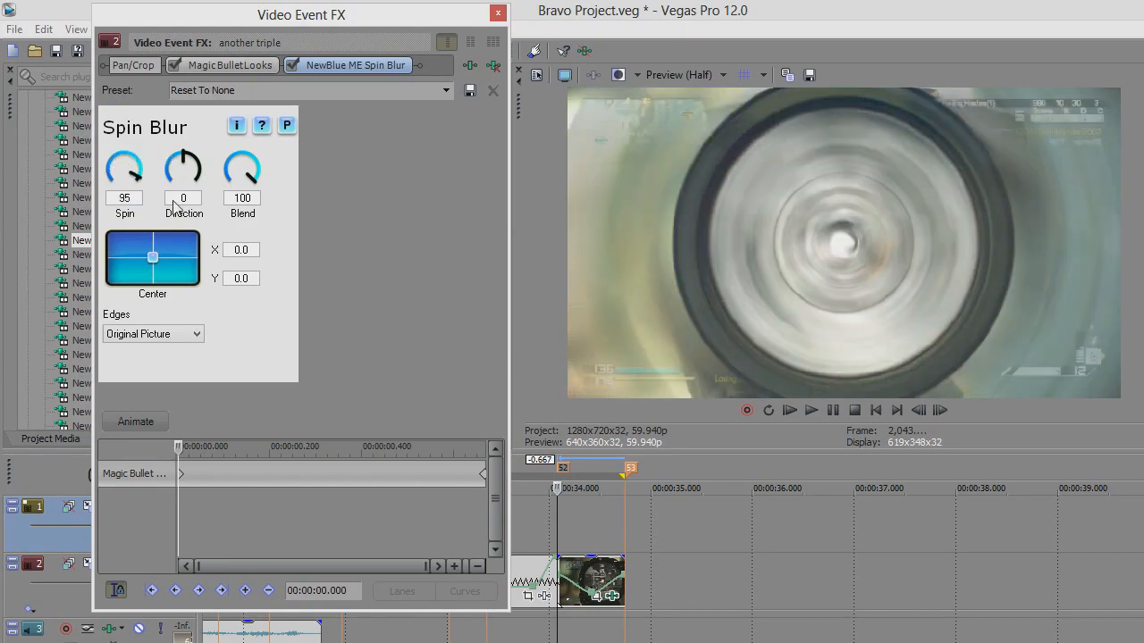
- Adjust the Spin Blur spin amount at the effect's start, turning the dial down to 9
{"action": "left_click", "coordinate": [124, 168]}
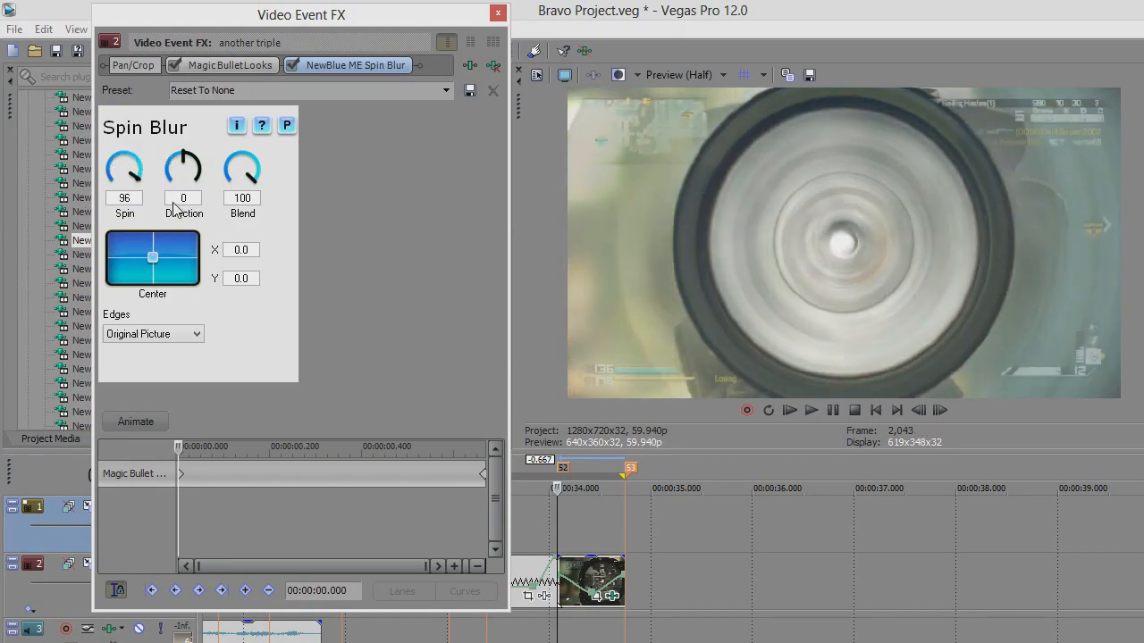
{"action": "left_click_drag", "start_coordinate": [124, 168], "coordinate": [124, 188]}
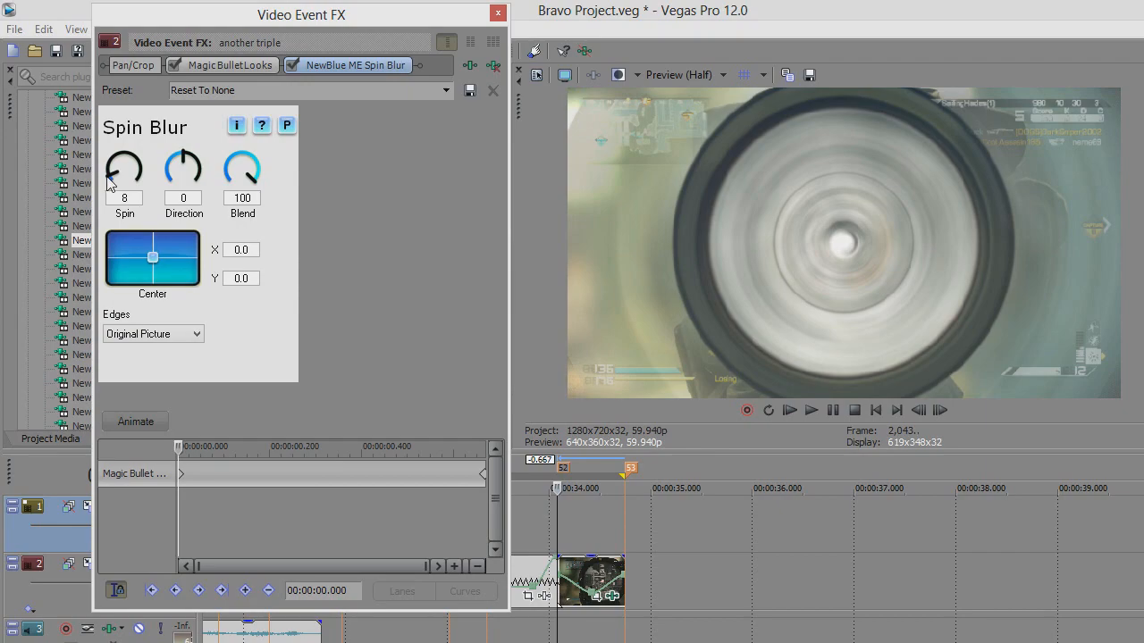
{"action": "left_click", "coordinate": [124, 168]}
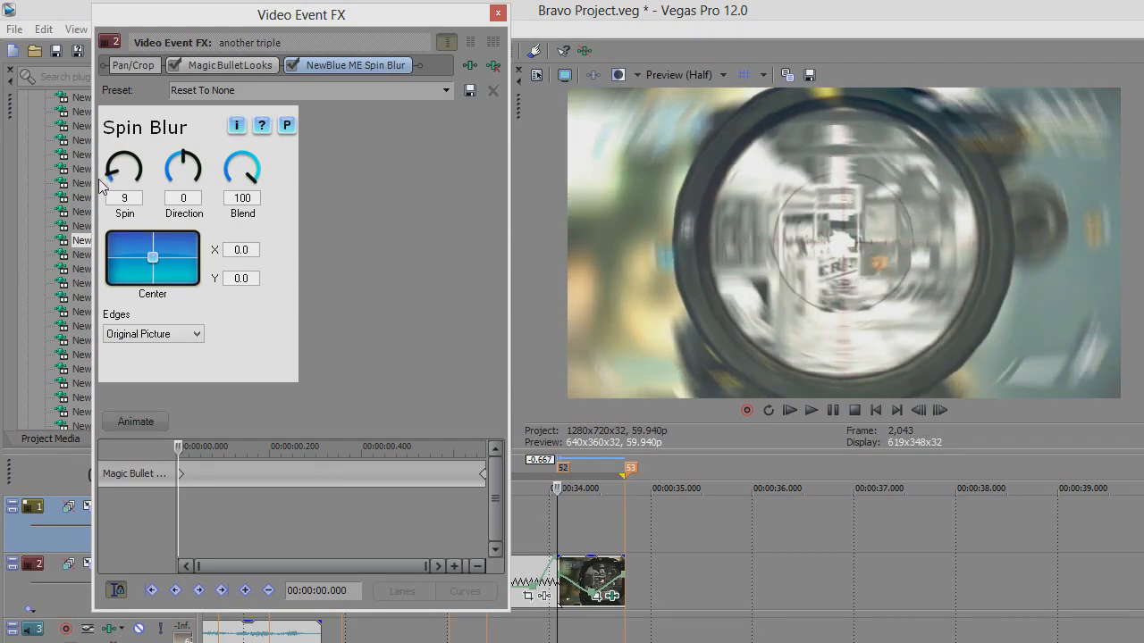
{"action": "mouse_move", "coordinate": [470, 451]}
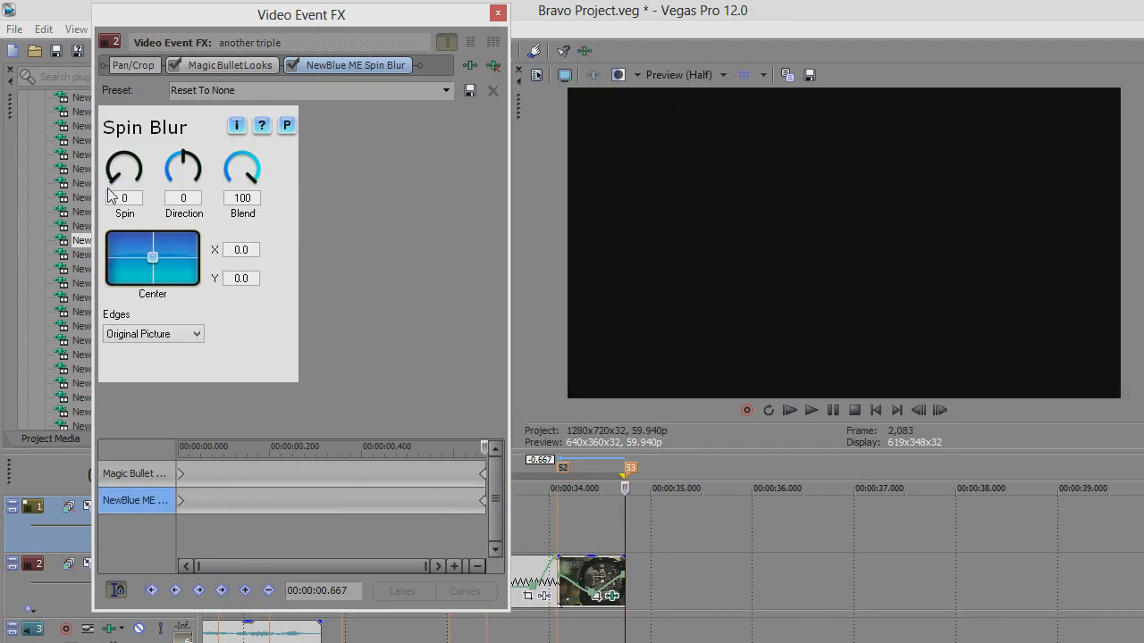
- Close the Spin Blur Video Event FX window
{"action": "left_click", "coordinate": [498, 12]}
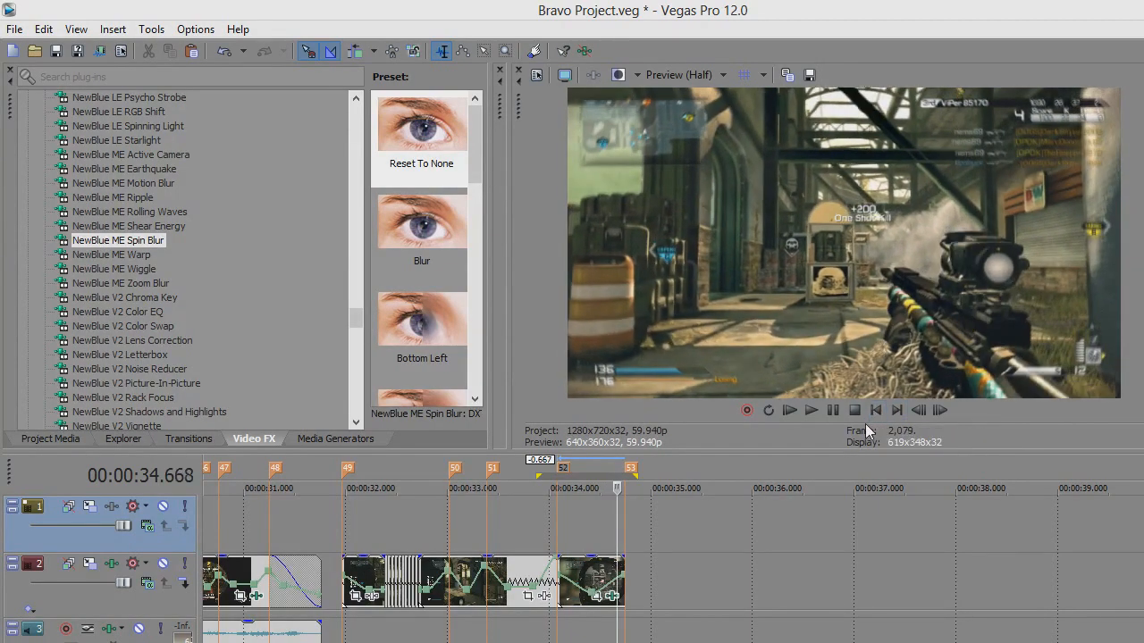
- Preview the clip's ending with the fading spin blur, then list the Project Media files
{"action": "left_click", "coordinate": [832, 410]}
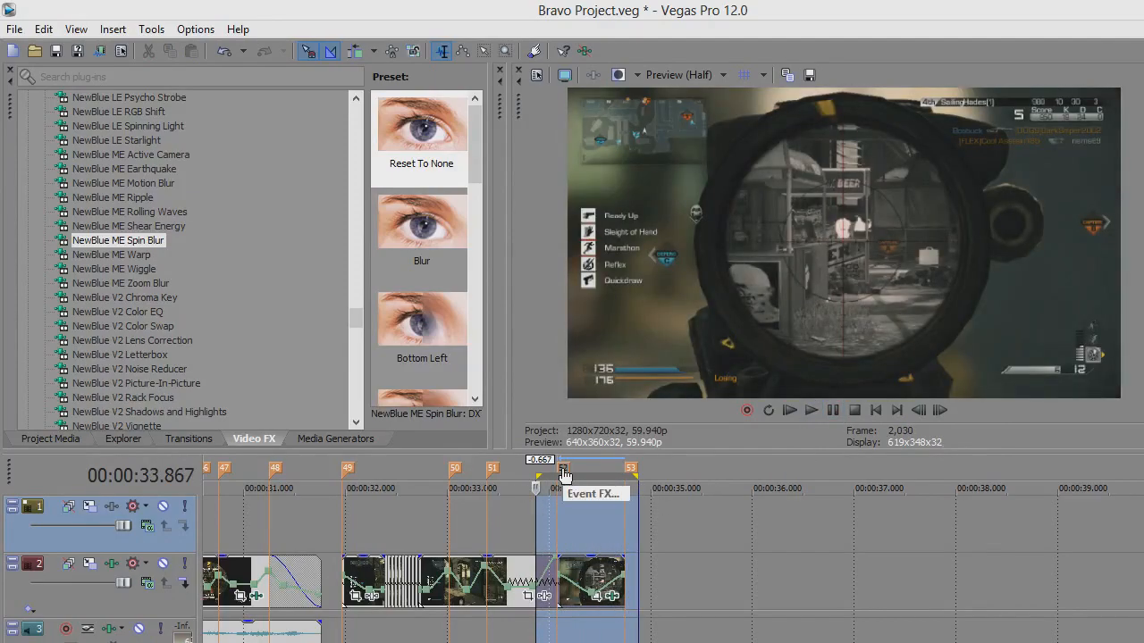
{"action": "left_click", "coordinate": [939, 410]}
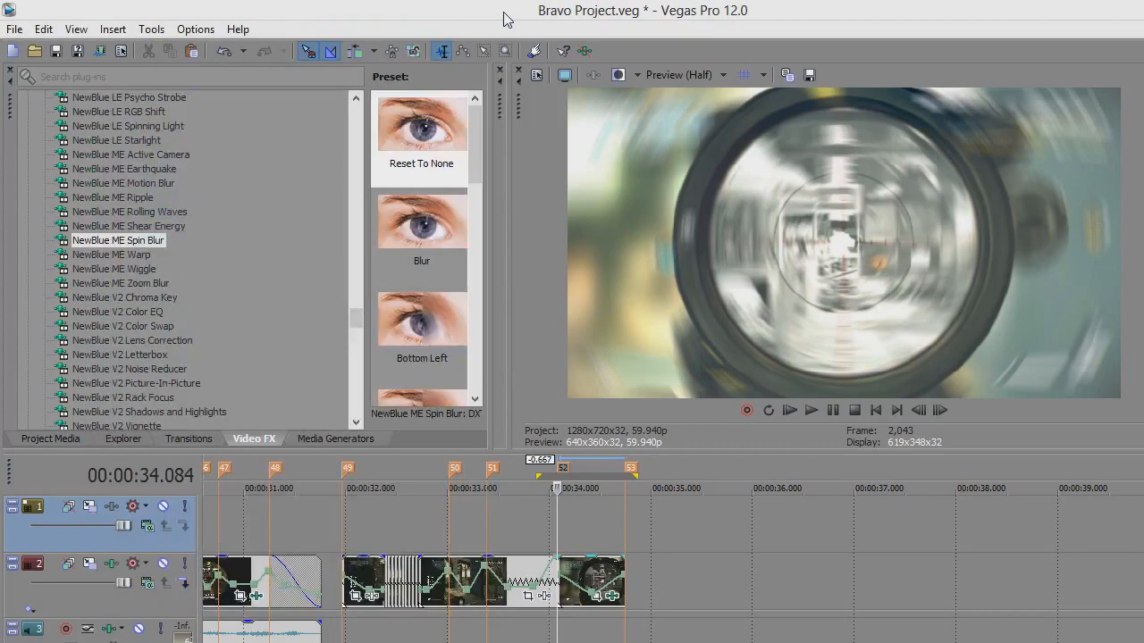
{"action": "left_click", "coordinate": [50, 439]}
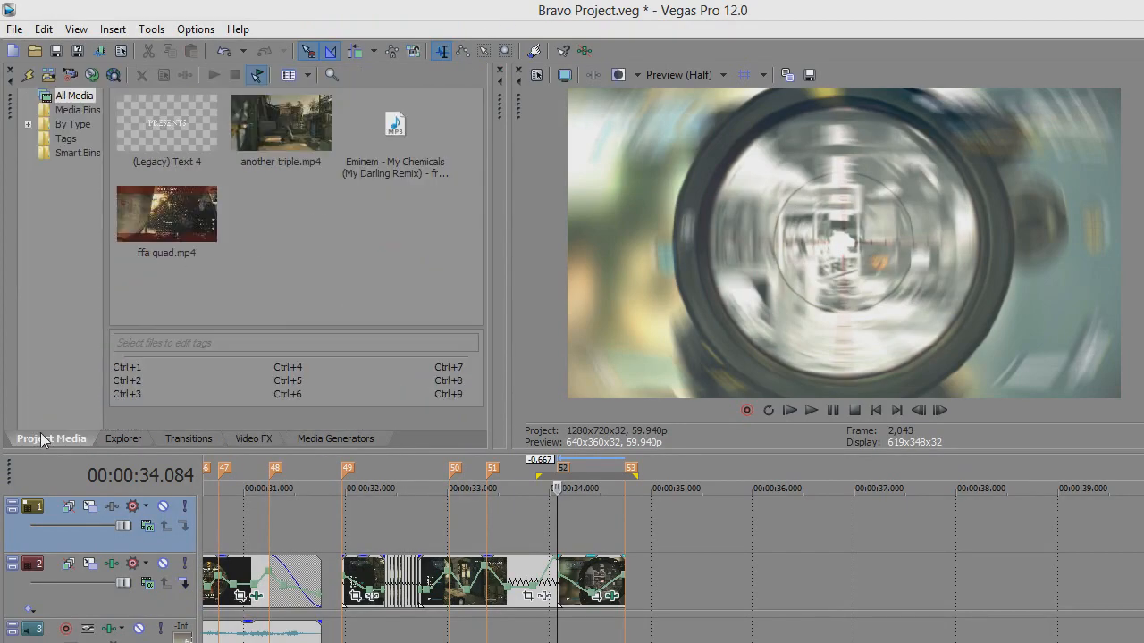
{"action": "mouse_move", "coordinate": [351, 541]}
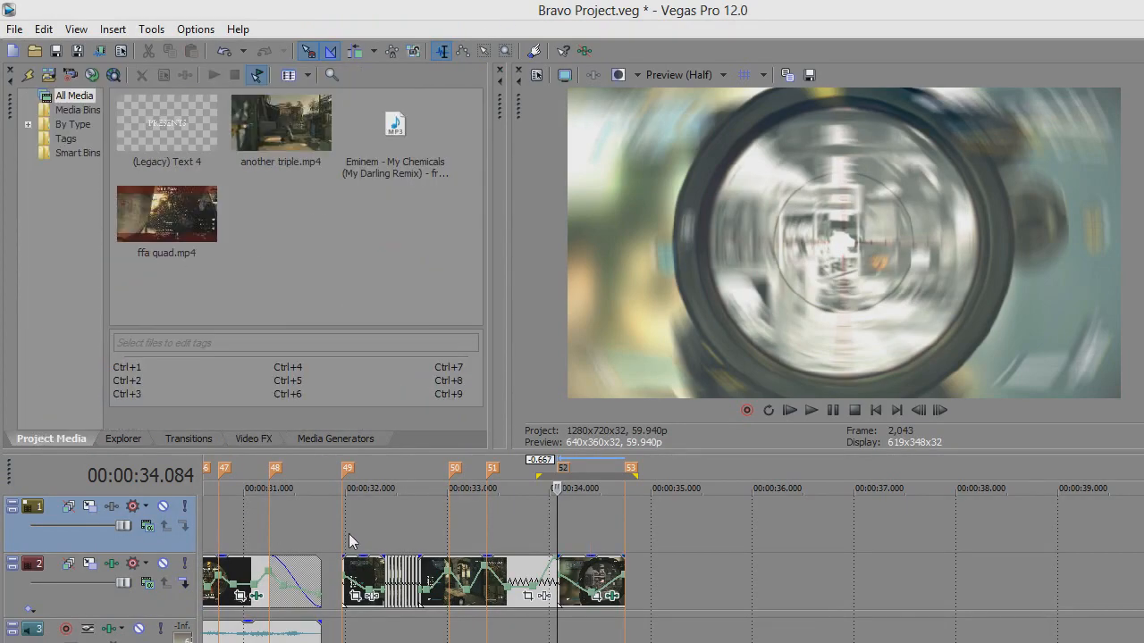